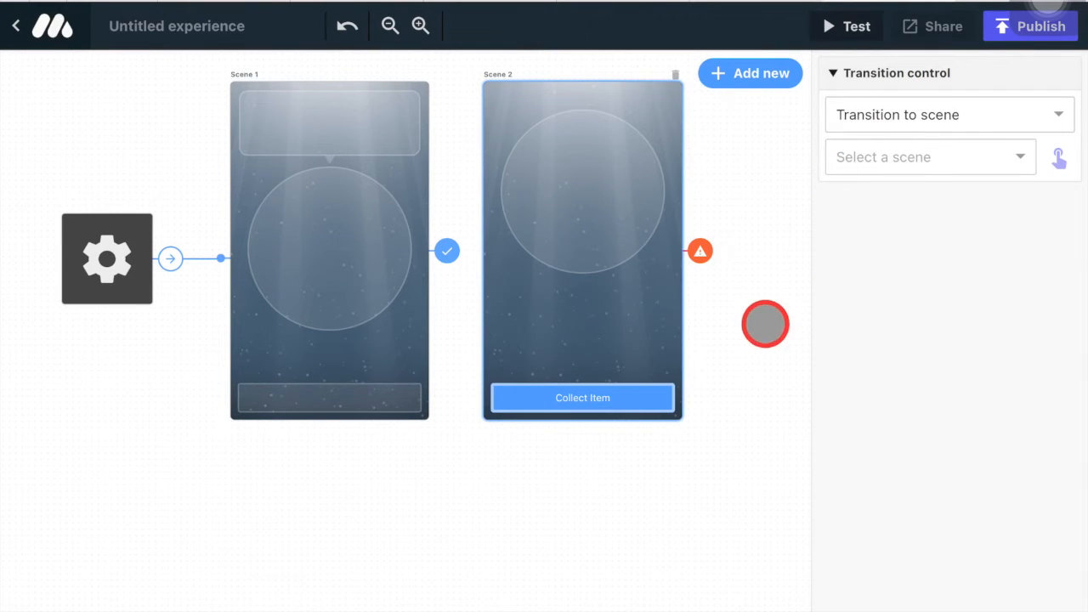
- Select Scene 2's Collect Item block to show the Choose item panel
left_click_drag(765, 324, 757, 335)
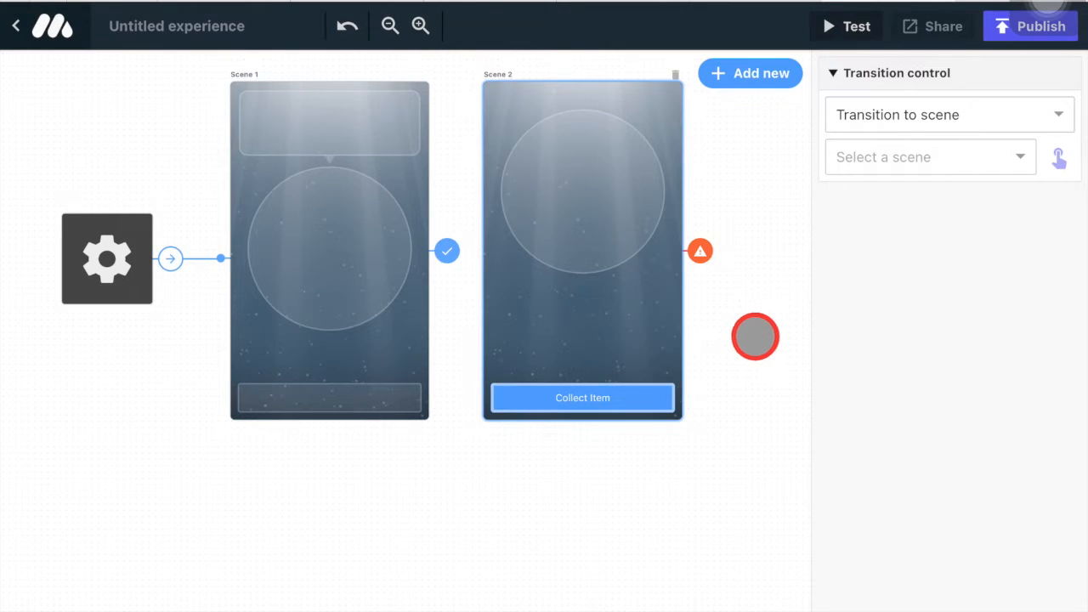
left_click_drag(754, 336, 639, 271)
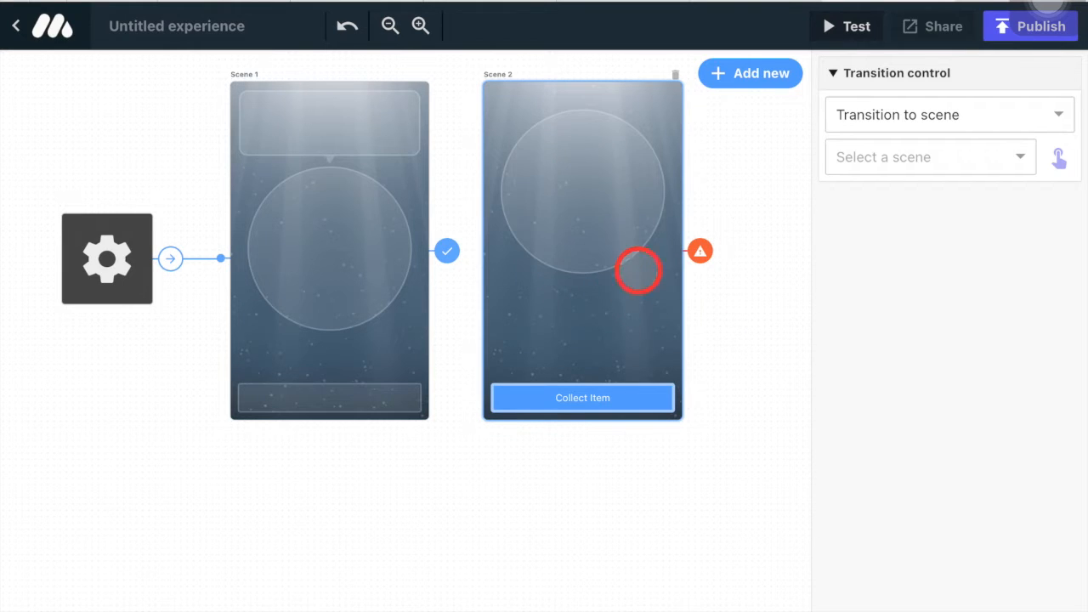
left_click_drag(639, 270, 618, 247)
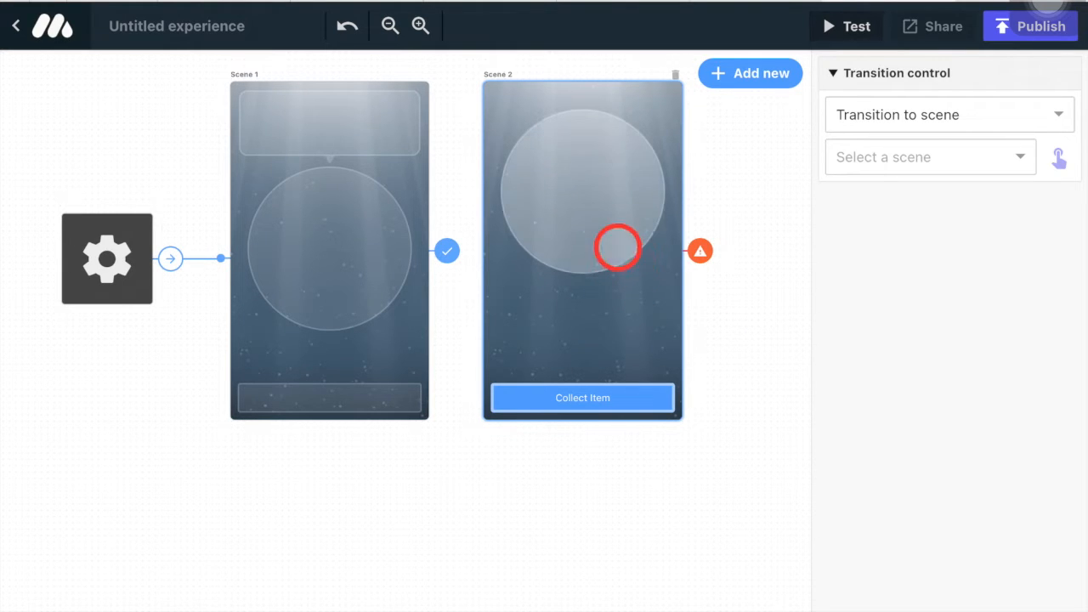
left_click_drag(618, 249, 584, 210)
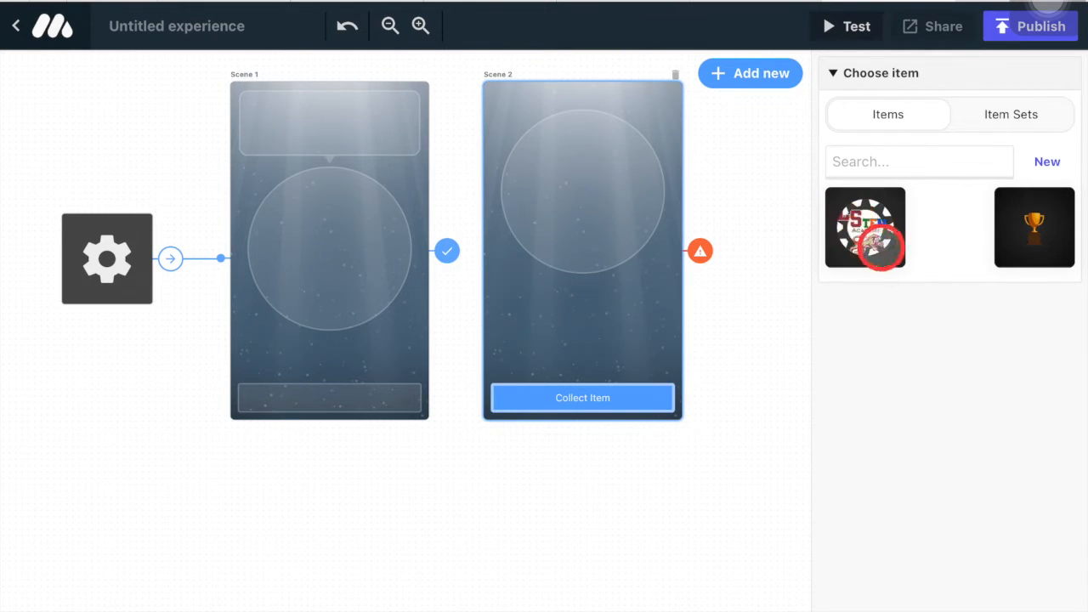
- Preview the academy logo and trophy items, then start a new item
left_click(864, 227)
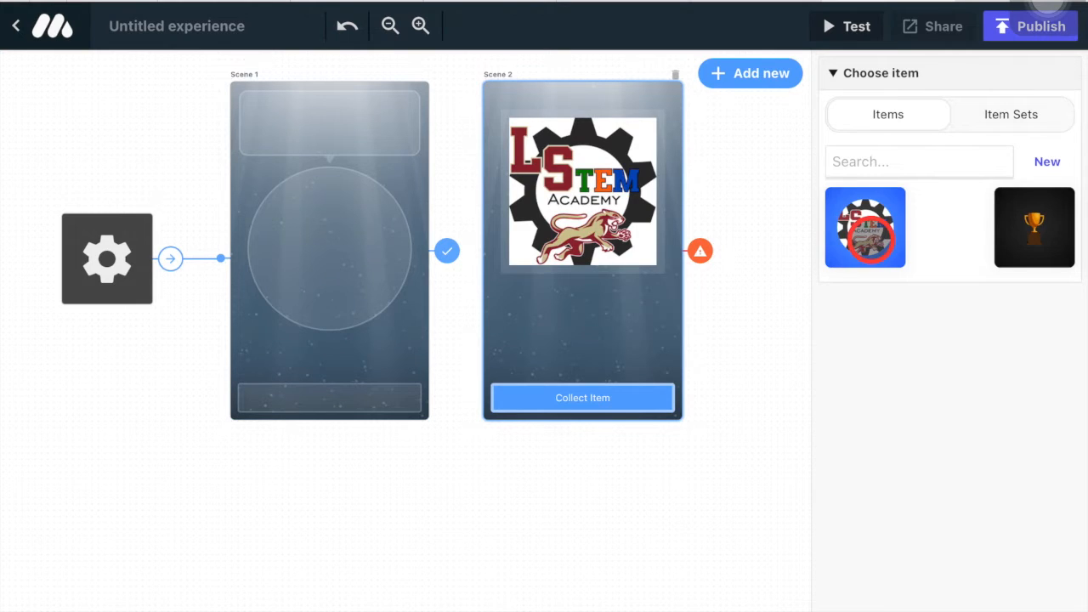
left_click(1034, 227)
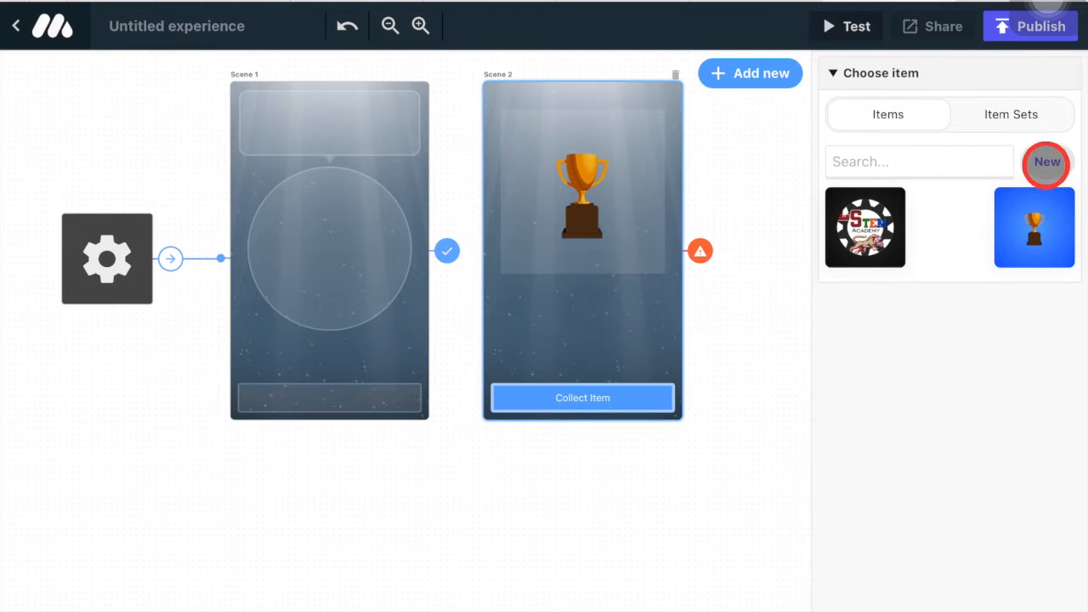
left_click(1046, 163)
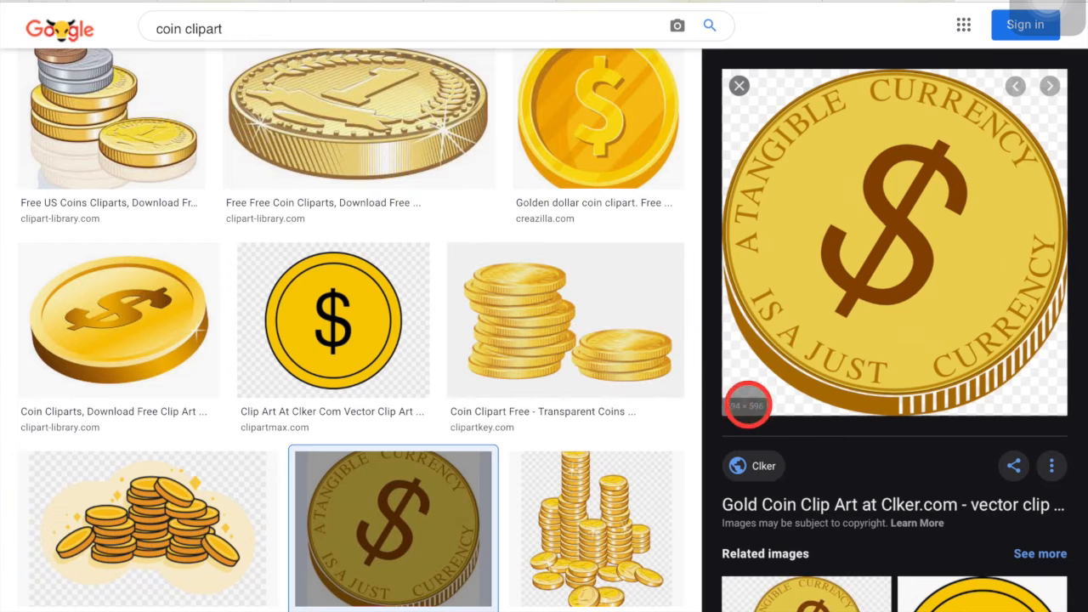
- Open the pile of gold coins clipart from the results and save the image
scroll("down", 3)
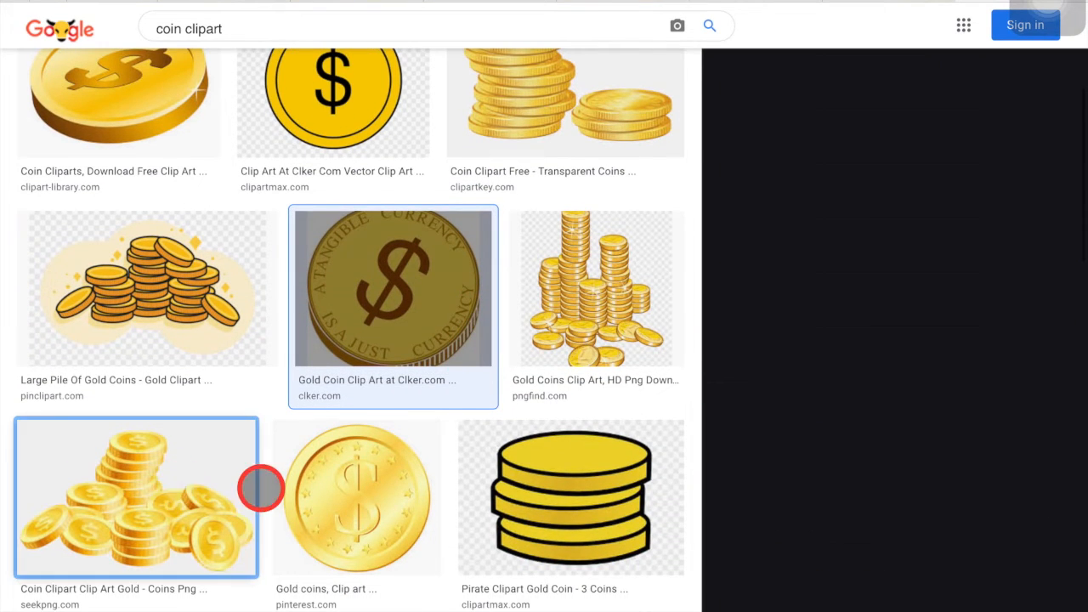
left_click(135, 497)
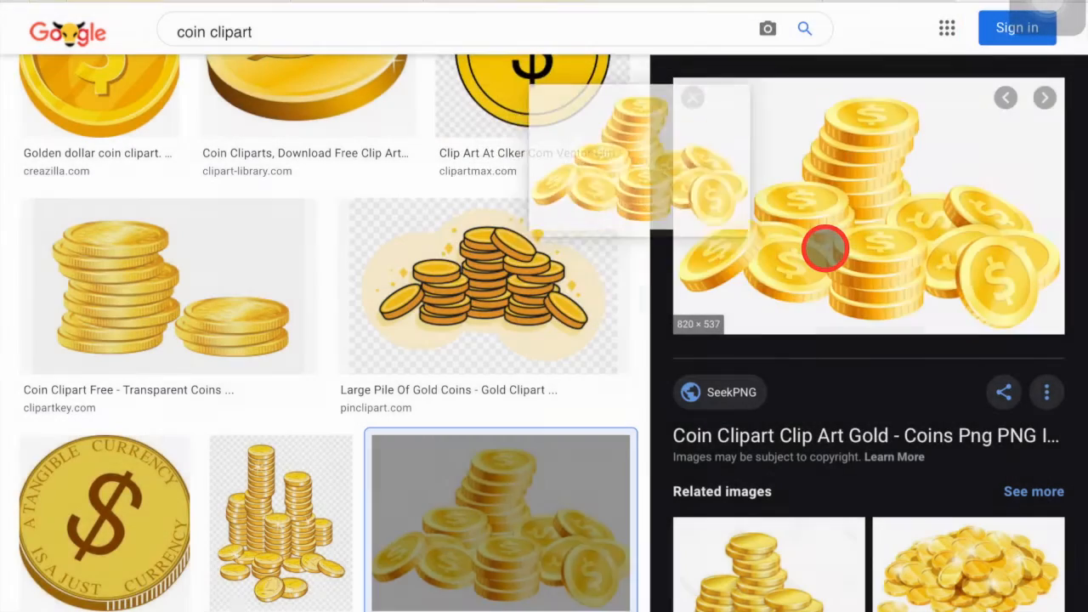
right_click(824, 247)
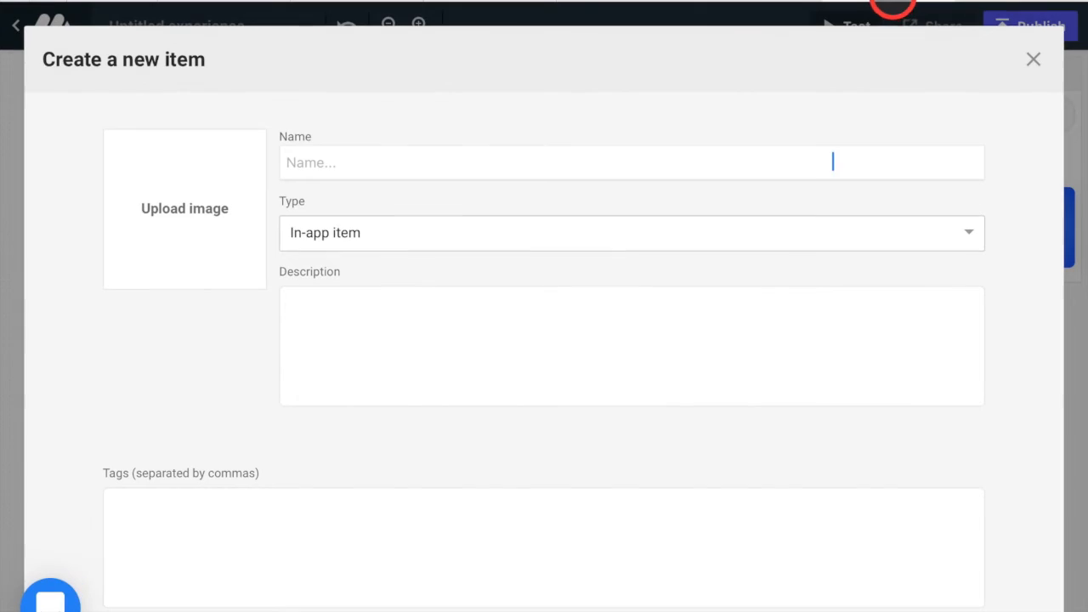
- Upload the saved gold coins photo from the photo library as the item picture
left_click(184, 208)
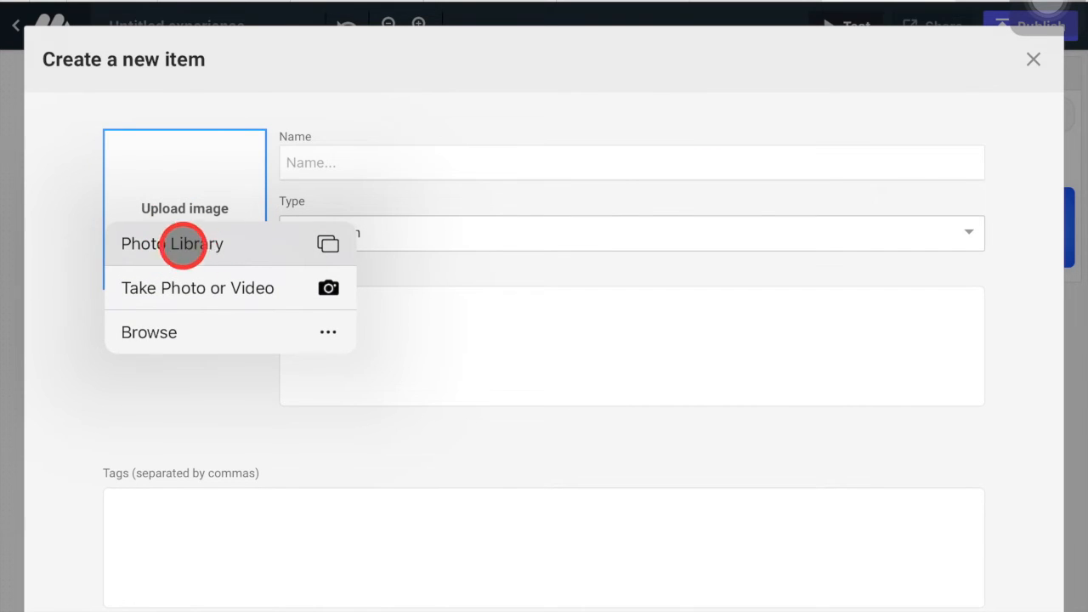
mouse_move(236, 287)
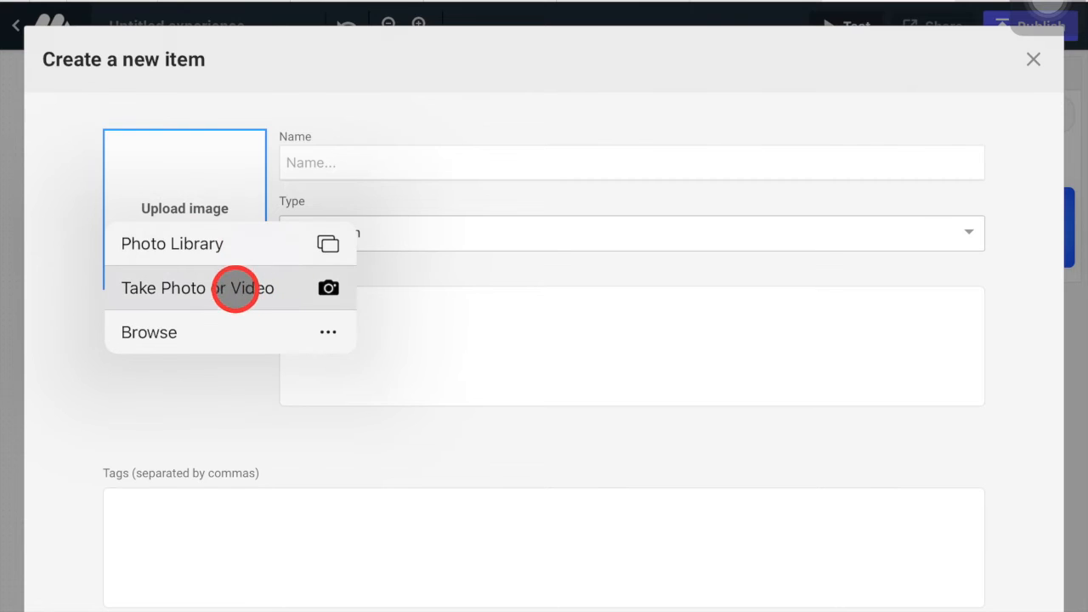
left_click(171, 244)
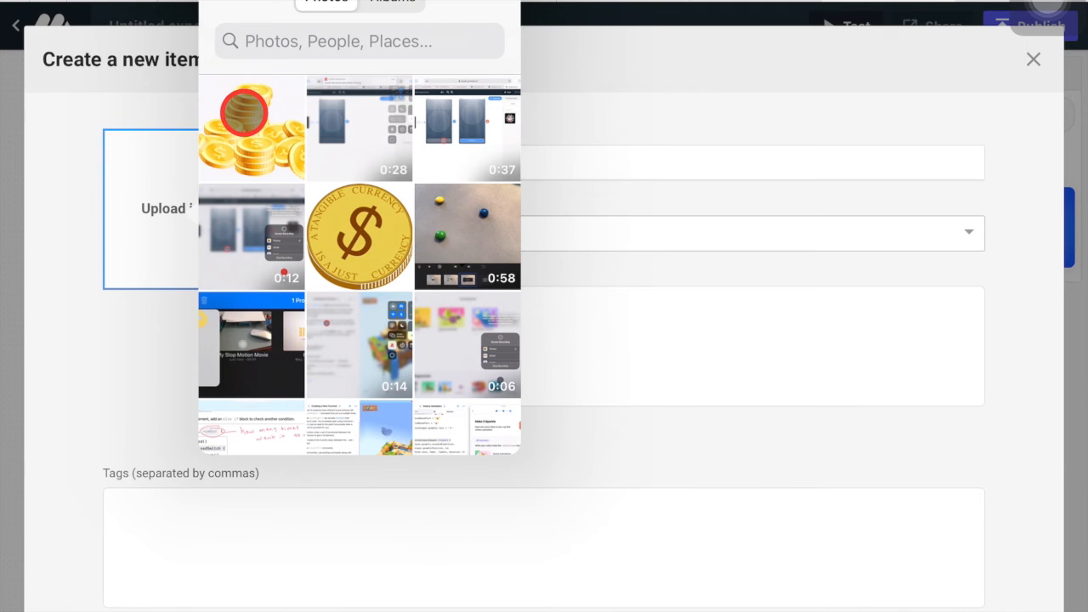
left_click(251, 128)
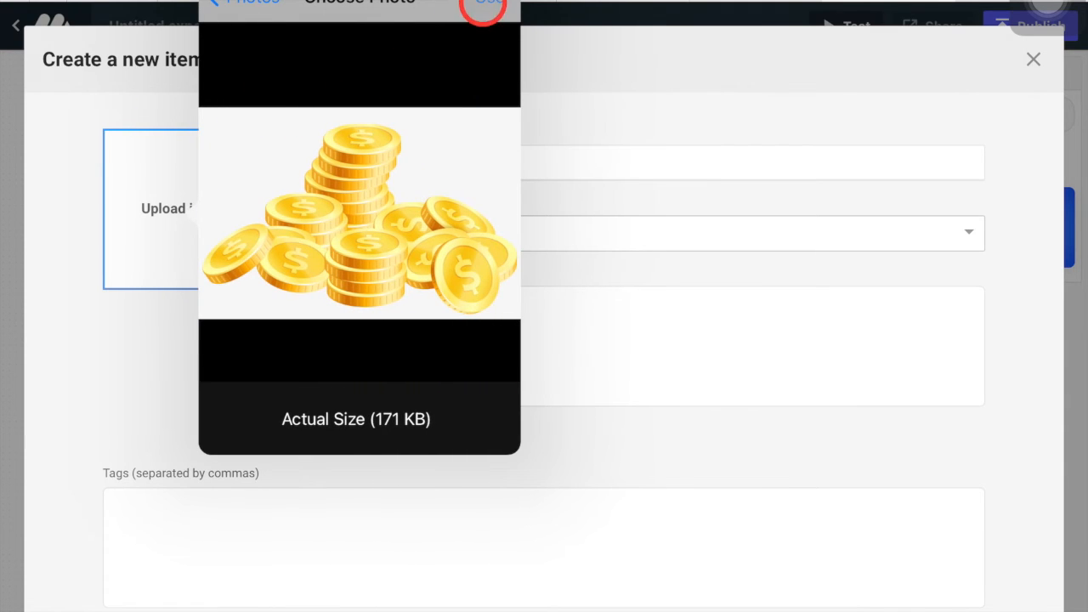
left_click(483, 10)
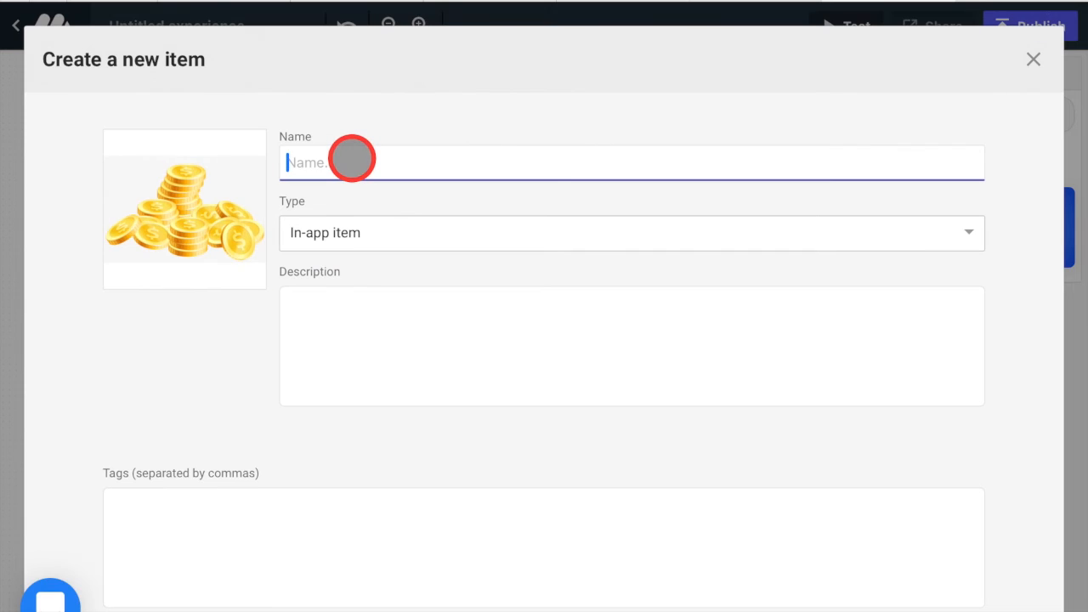
- Enter 'Stack of Coins' as name and description, then create the item
type("Stack of Coins")
left_click(631, 346)
type("Dta")
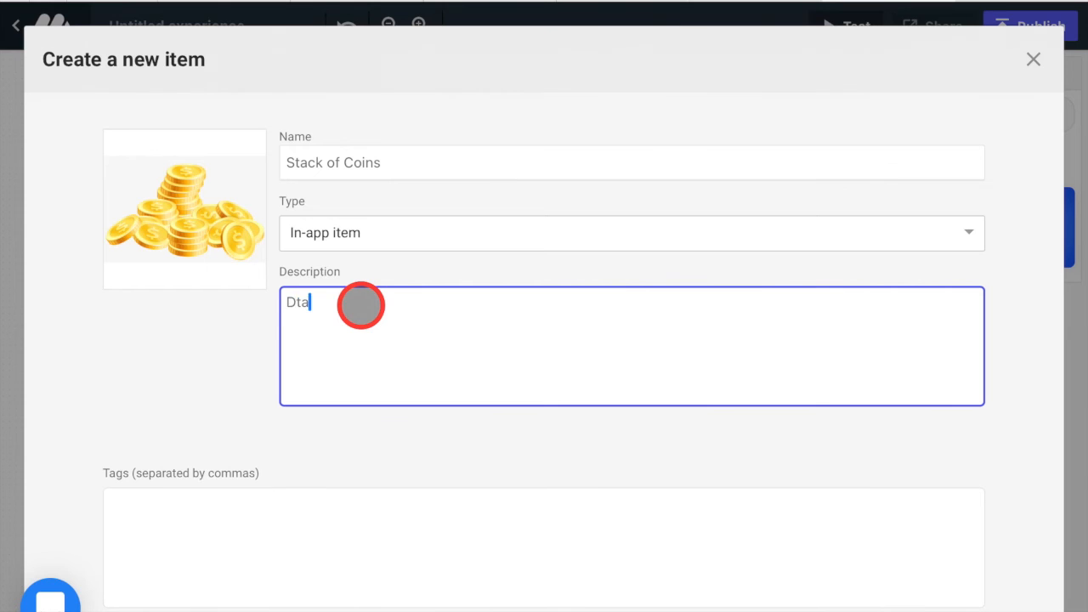
type("Sta")
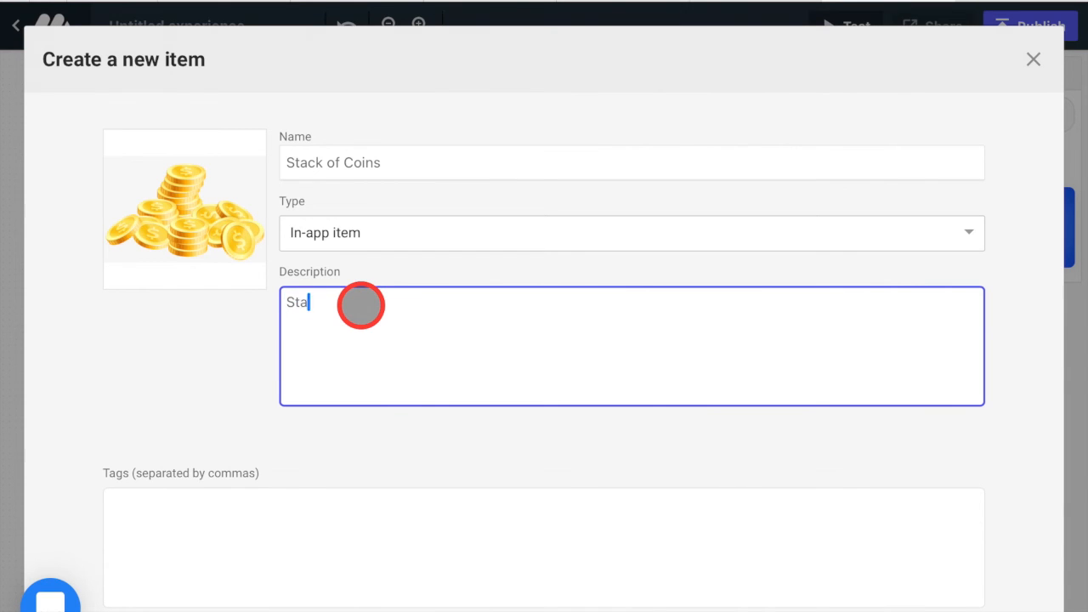
type("ck of COins")
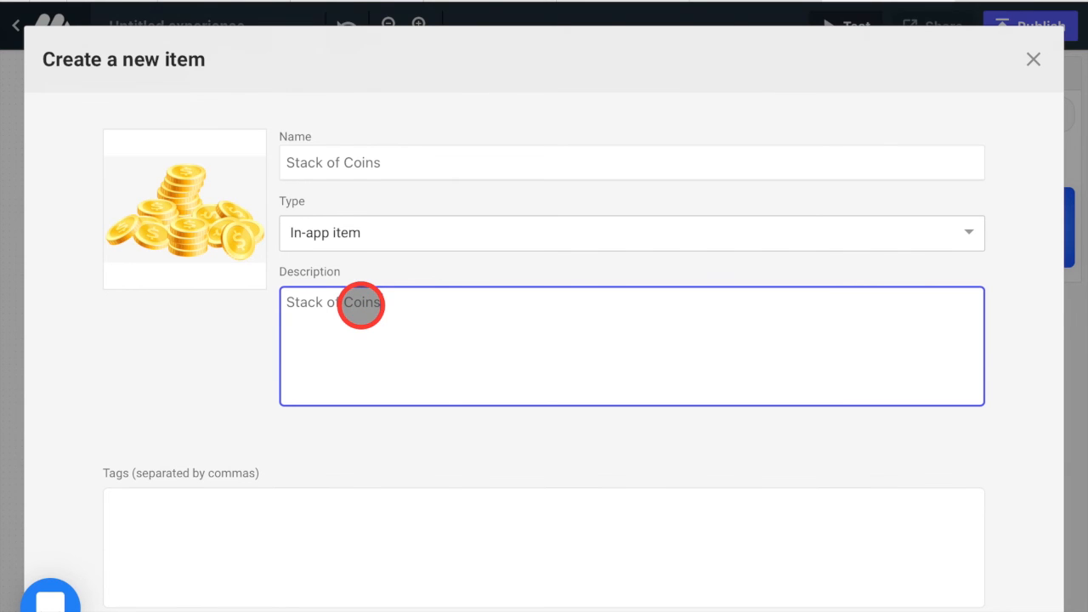
scroll("down", 3)
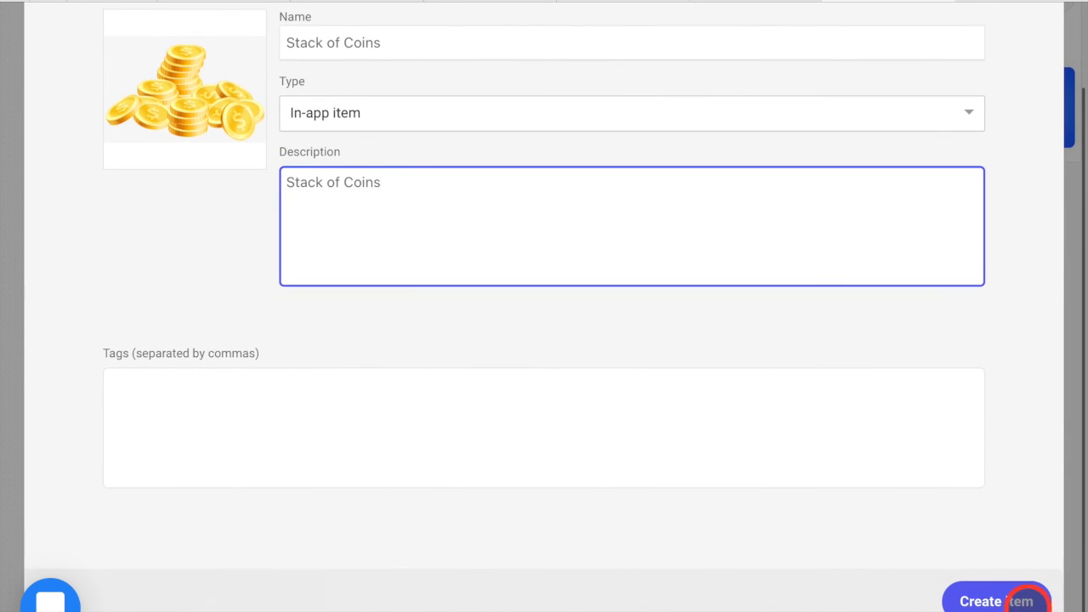
left_click(995, 601)
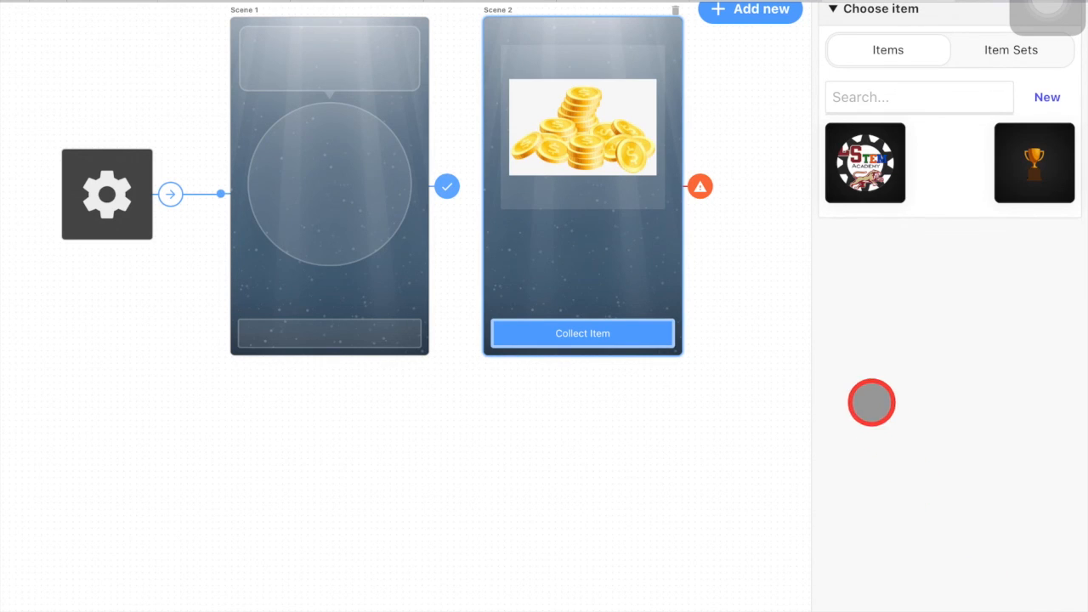